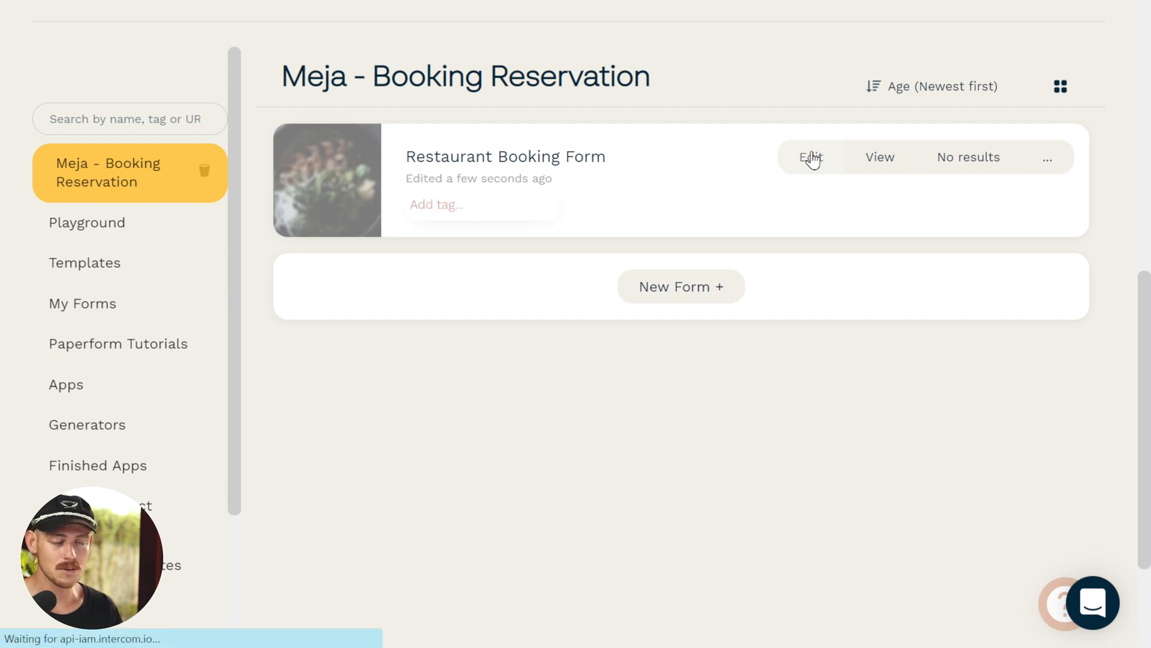
- Edit the Restaurant Booking Form from its dashboard card
click(809, 157)
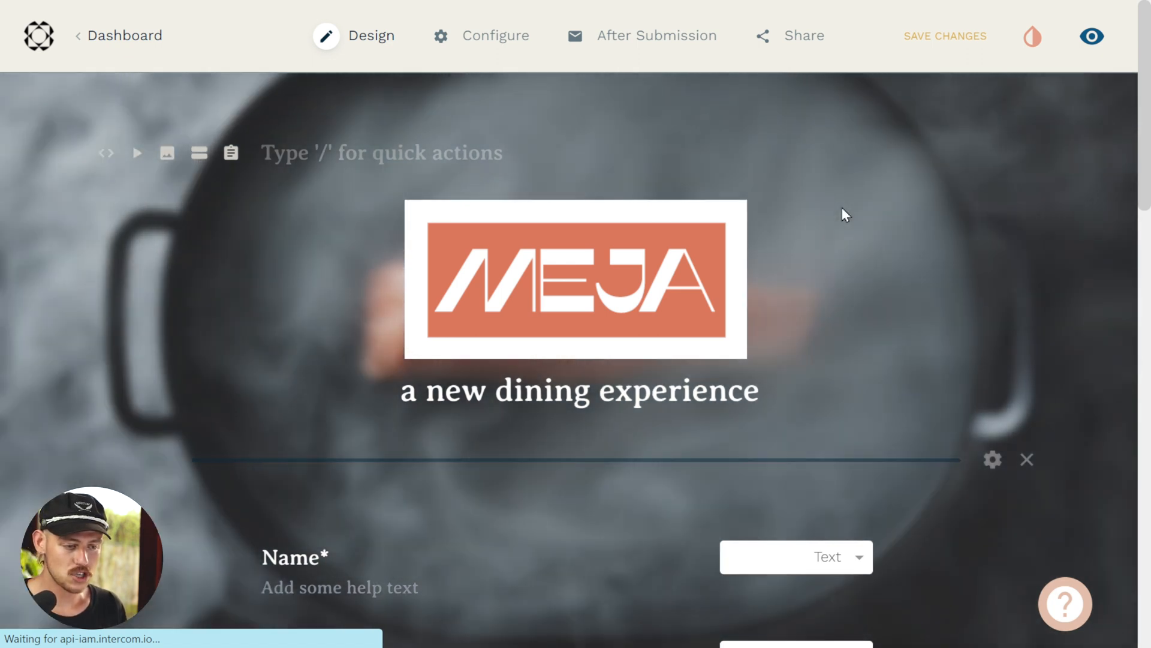
- Set template sharing for the Restaurant Booking Form to 'Anyone with link'
click(803, 35)
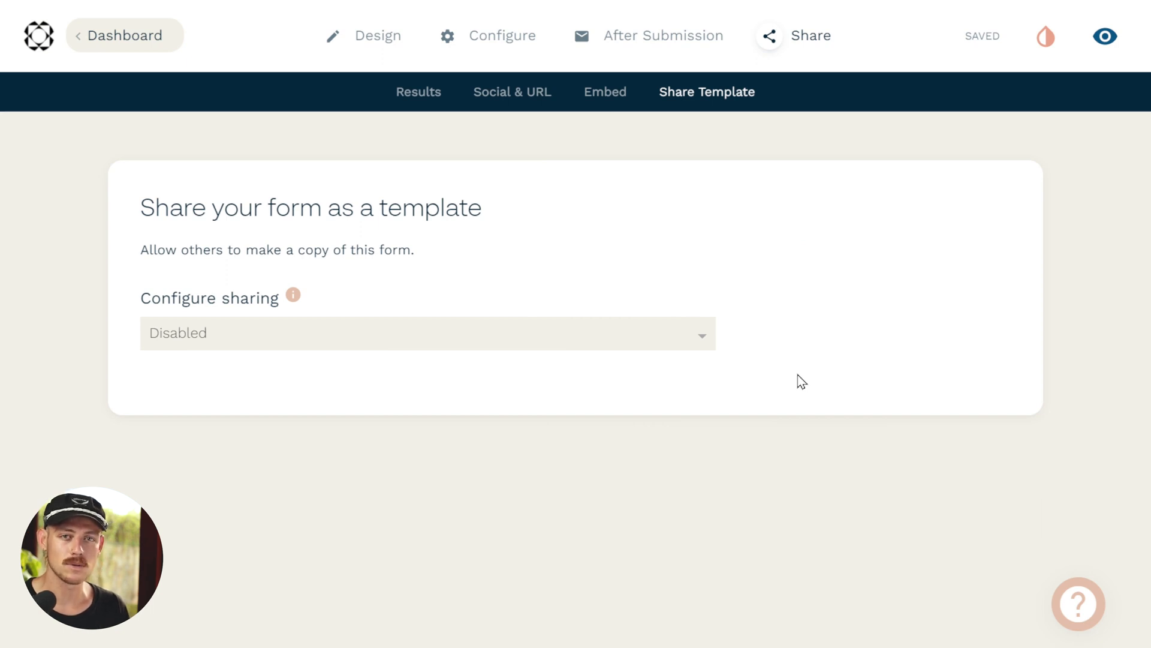
mouse_move(759, 374)
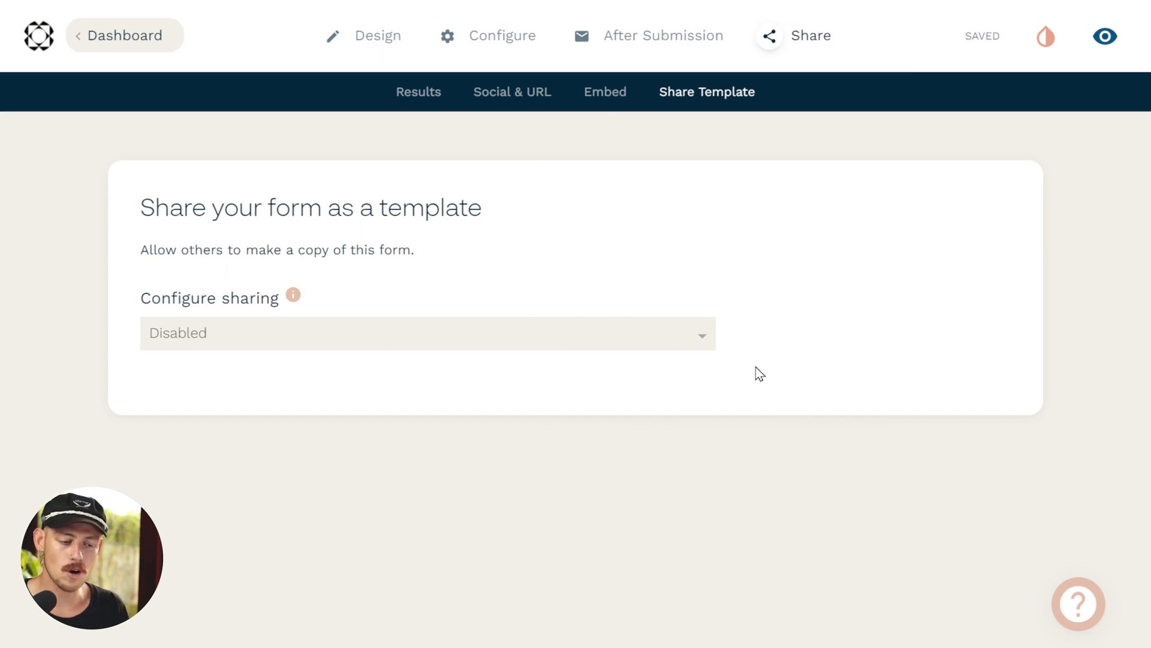
click(426, 333)
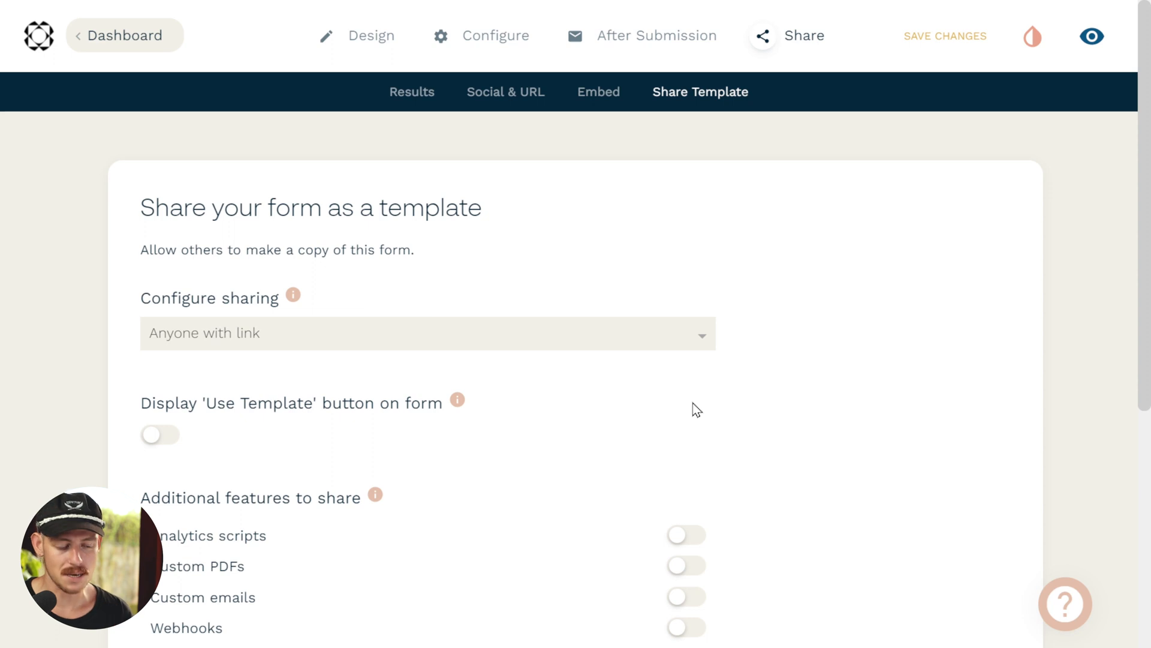
scroll(down, 3)
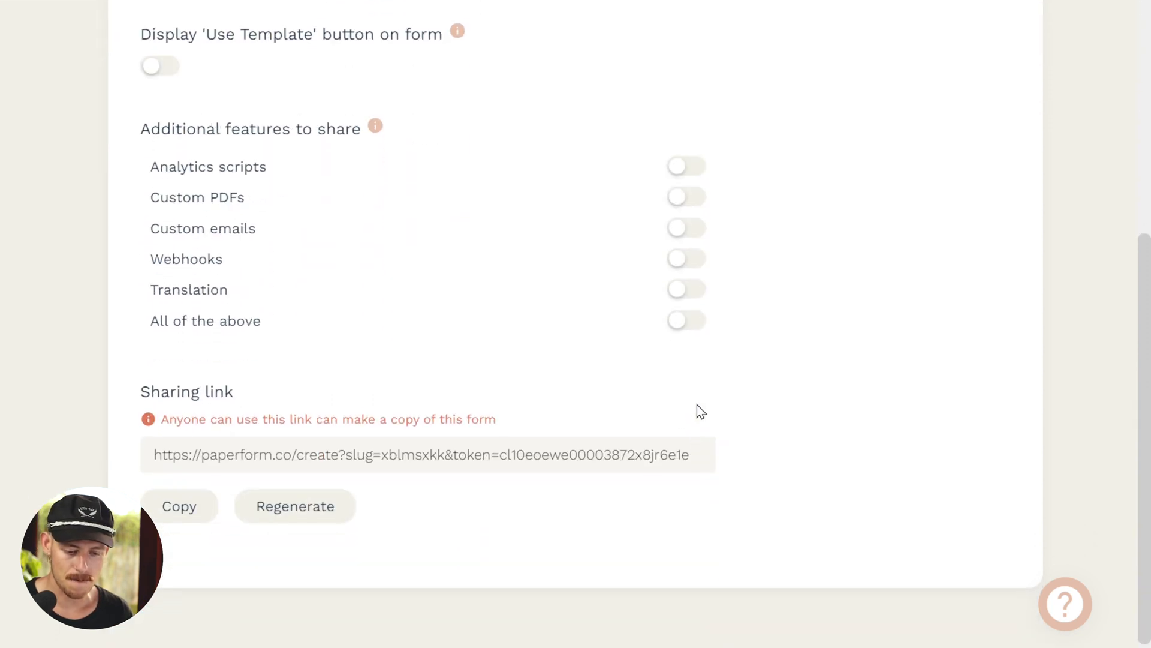
click(179, 506)
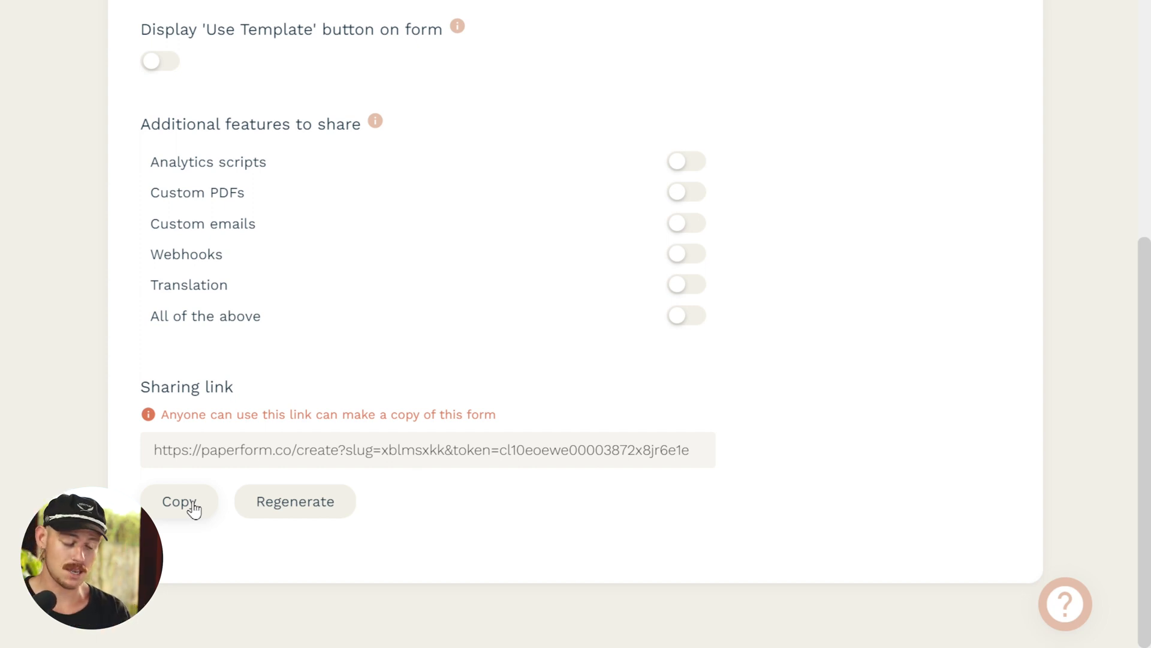
scroll(up, 3)
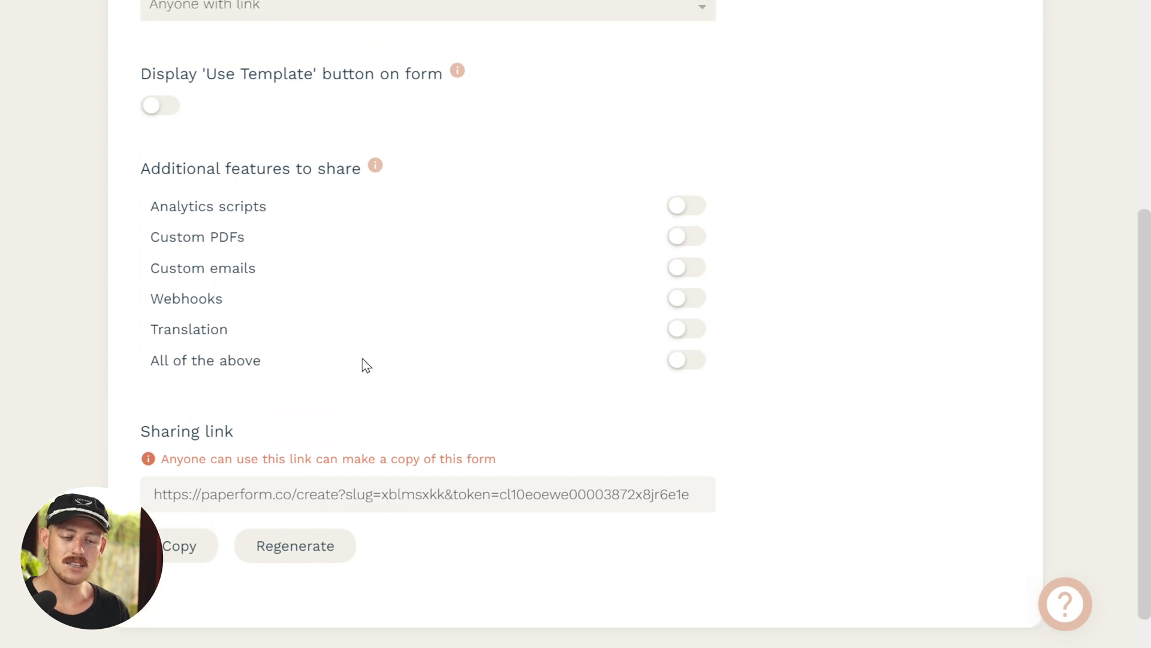
scroll(up, 3)
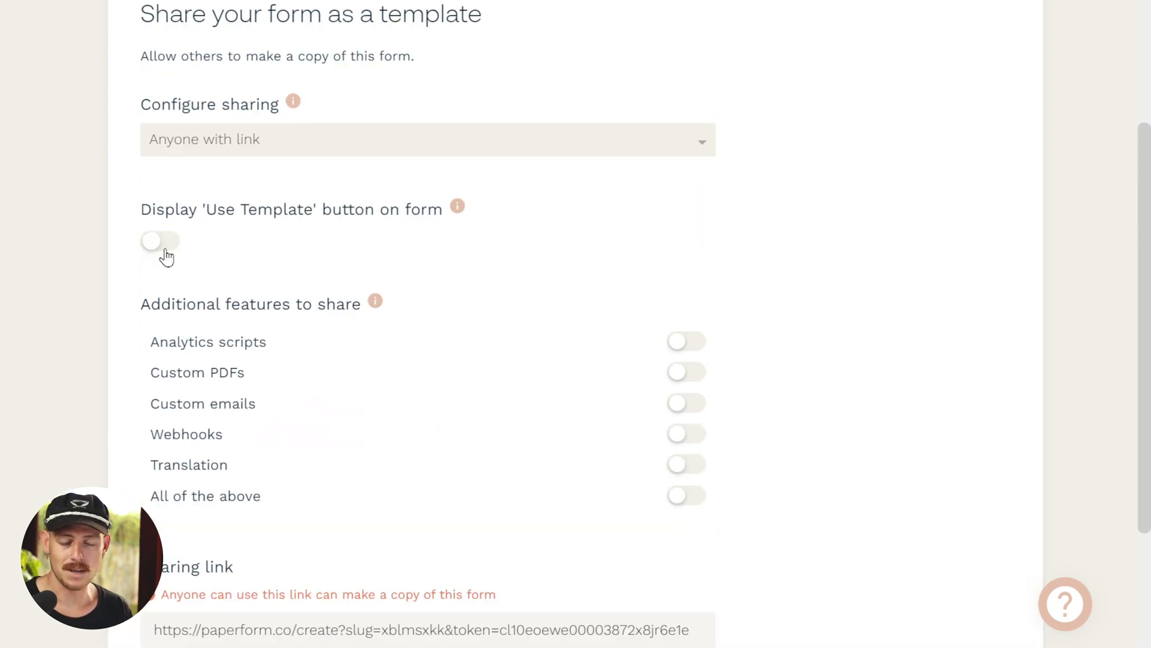
- Enable the 'Use Template' button on the form, save, and view the live form
click(160, 242)
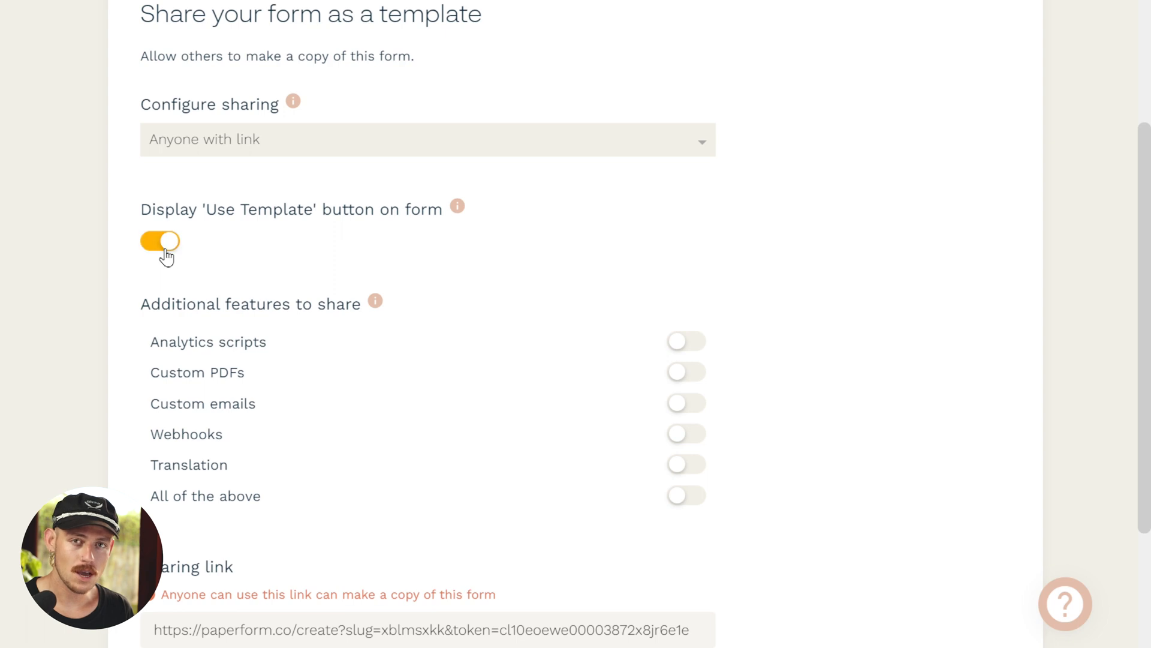
scroll(up, 3)
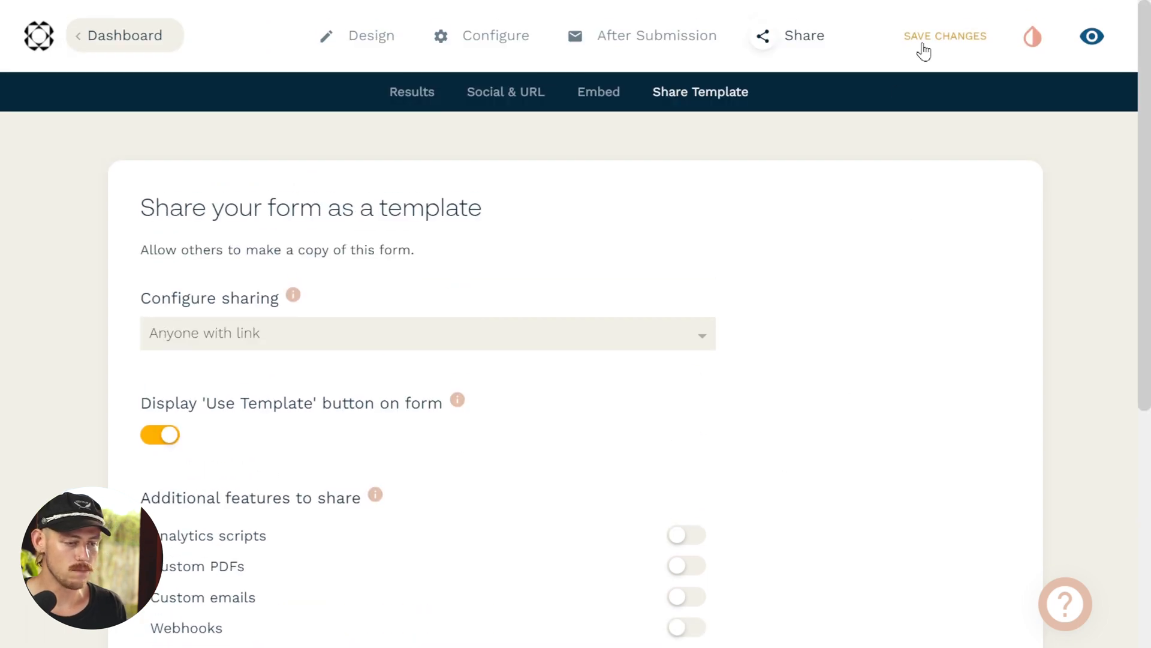
click(945, 35)
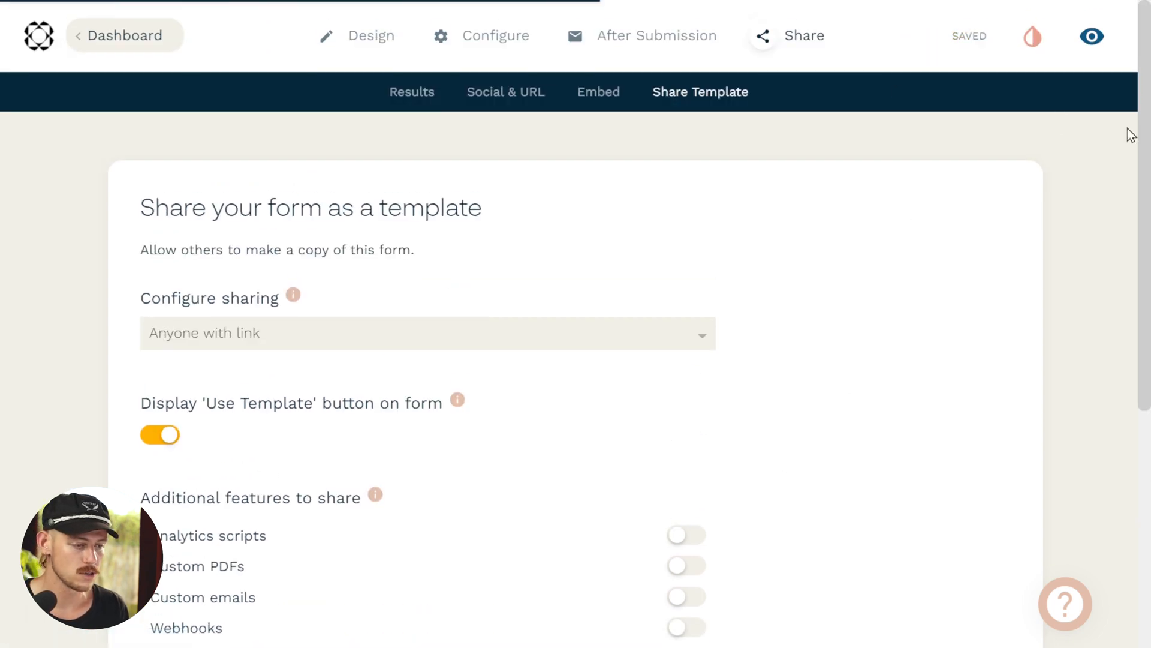
click(1092, 36)
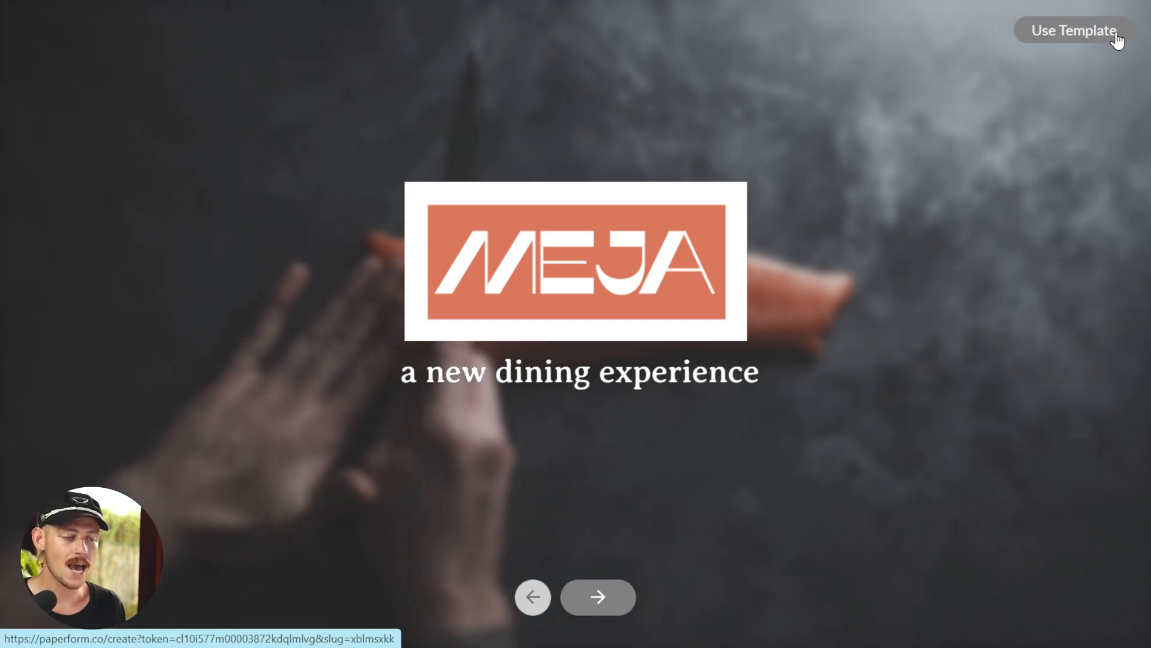
- Return to the editor and open the Configure tab's Details for the form
click(1072, 30)
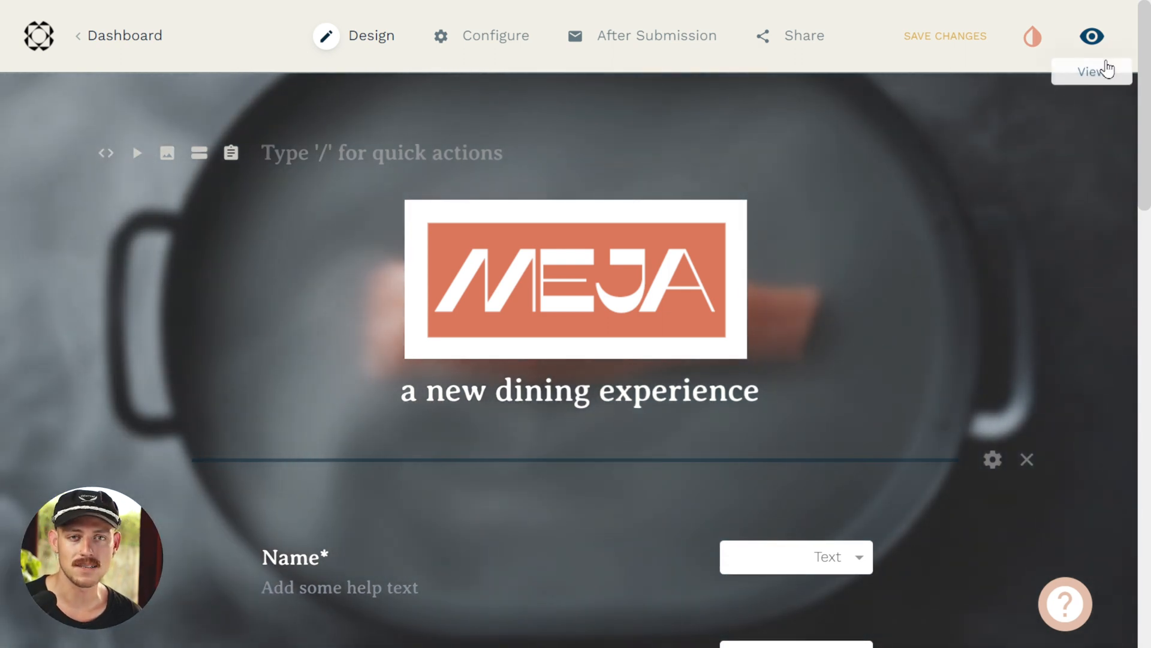
click(495, 36)
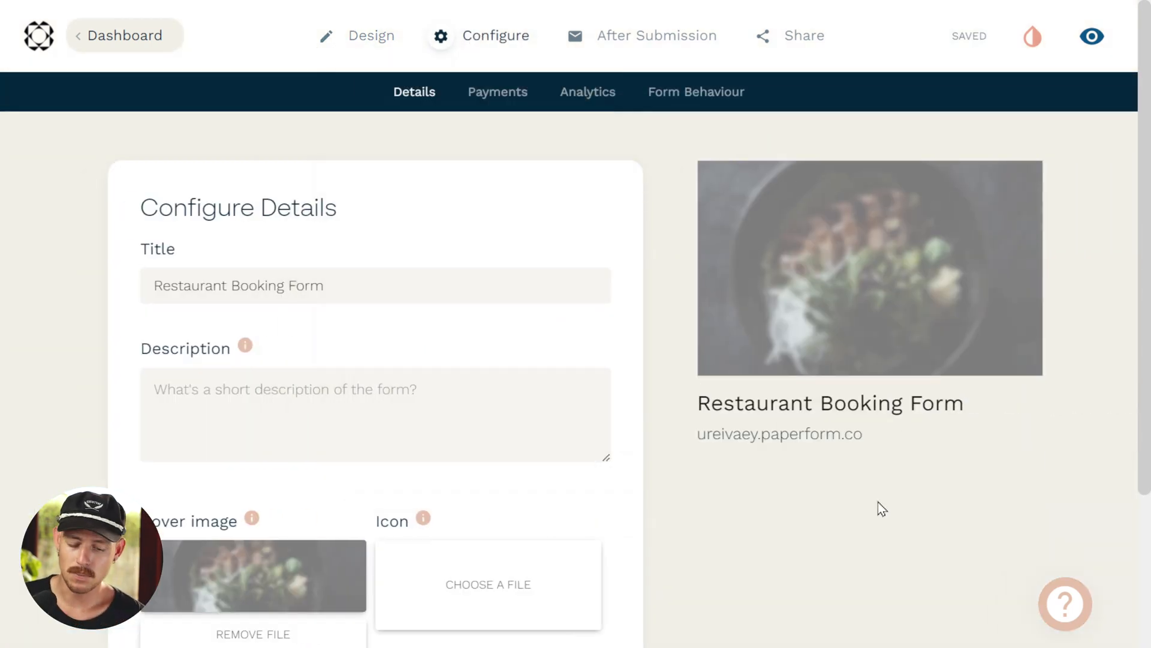
- Reopen the template sharing settings and review the additional shareable features
click(803, 35)
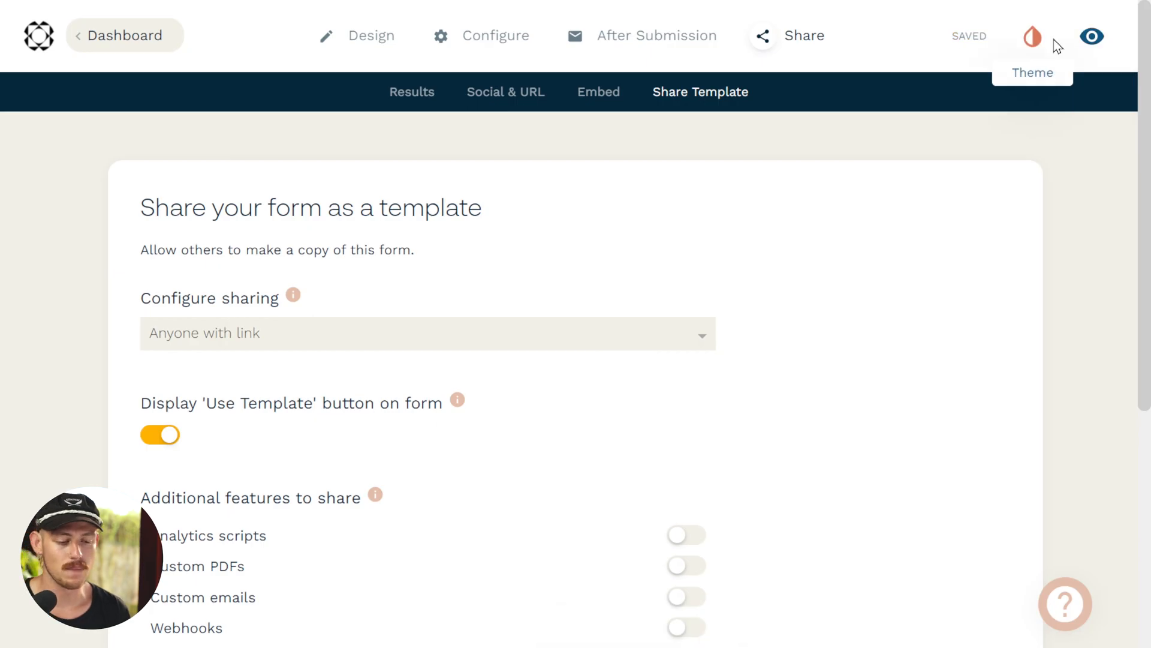
scroll(down, 3)
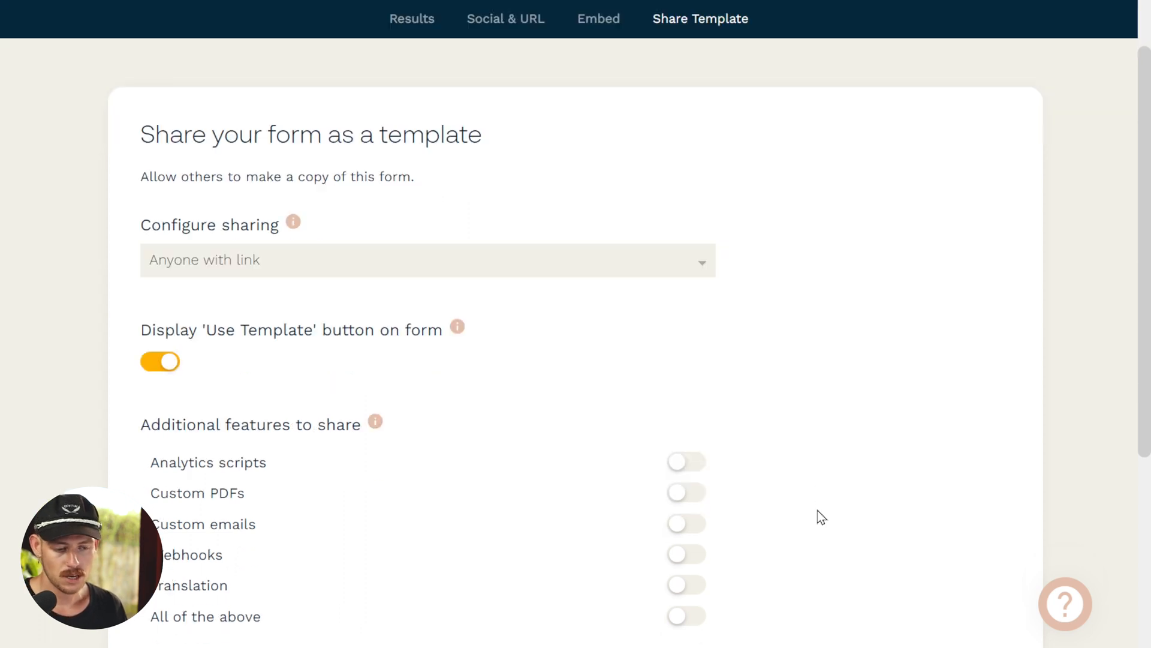
scroll(up, 3)
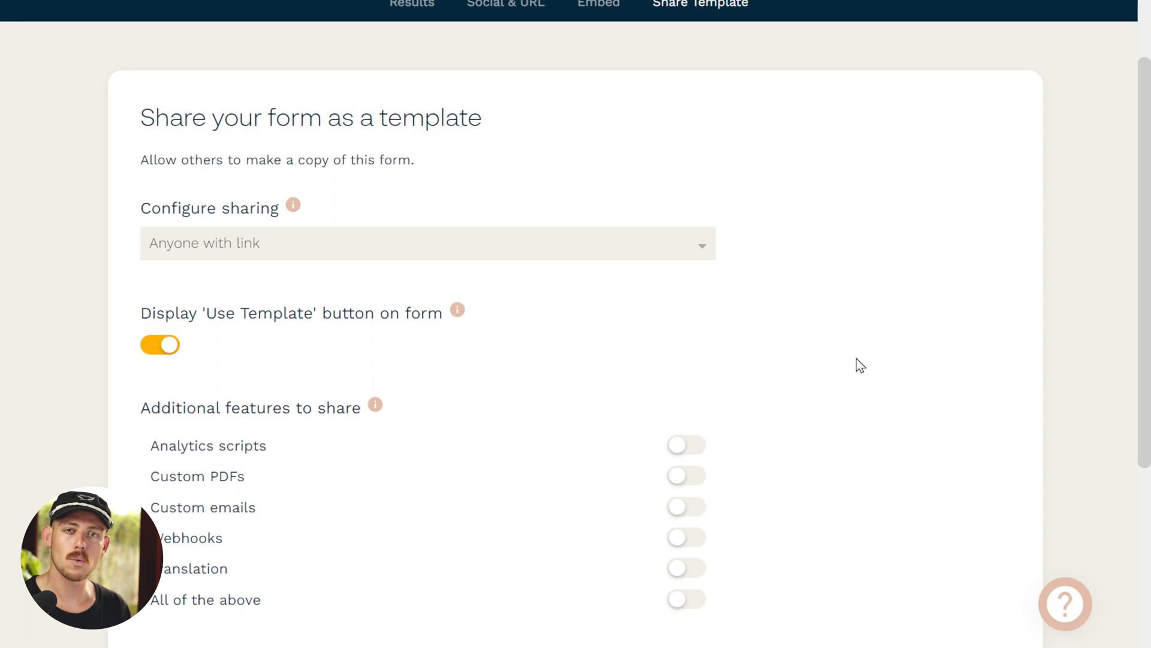
mouse_move(842, 329)
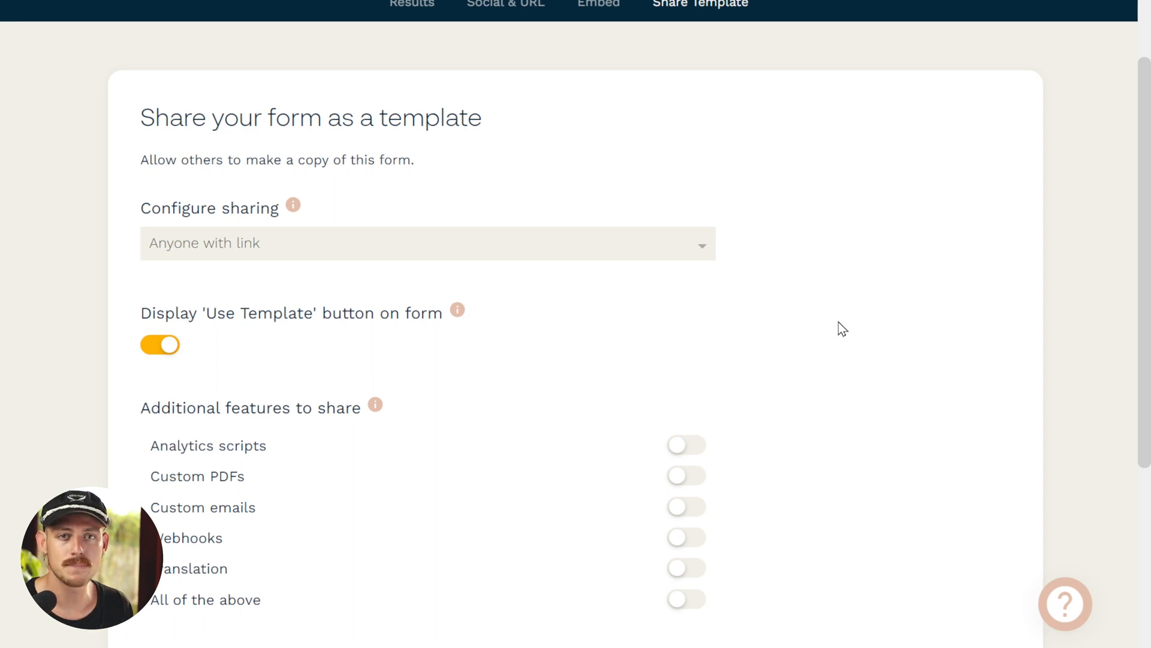
mouse_move(753, 276)
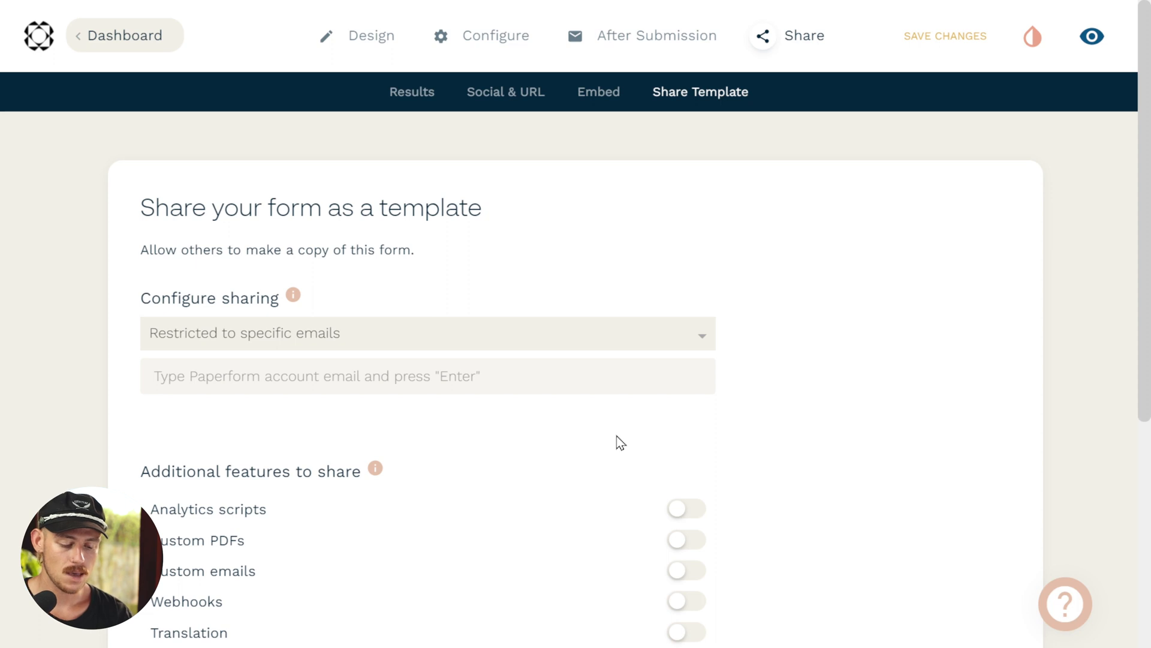
click(427, 376)
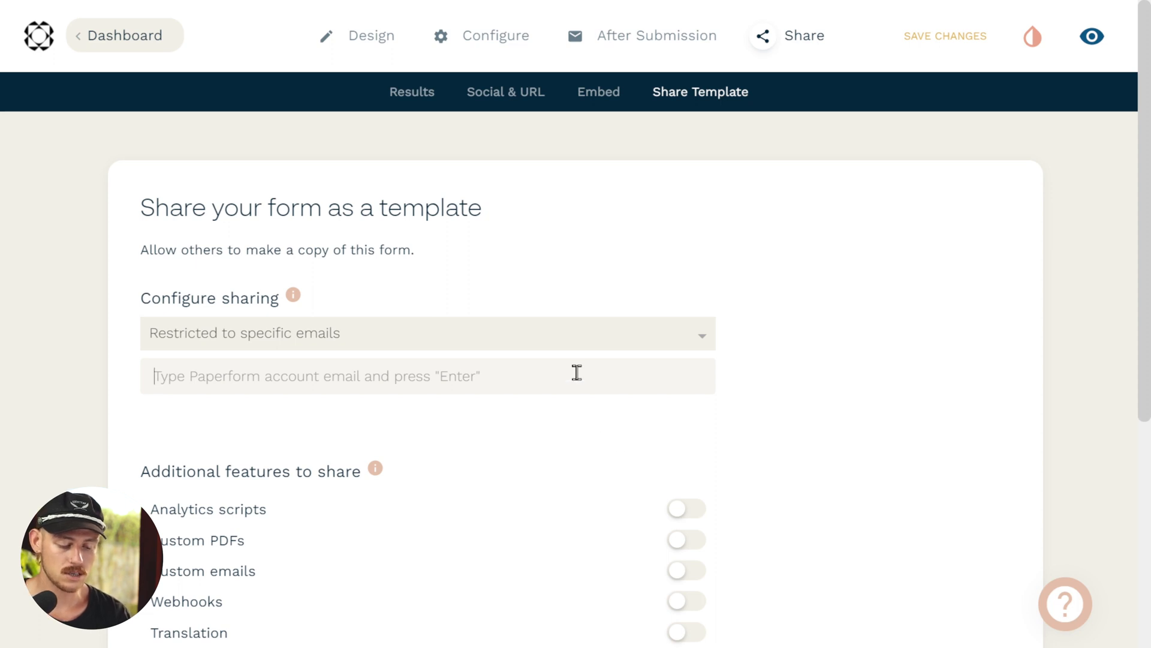
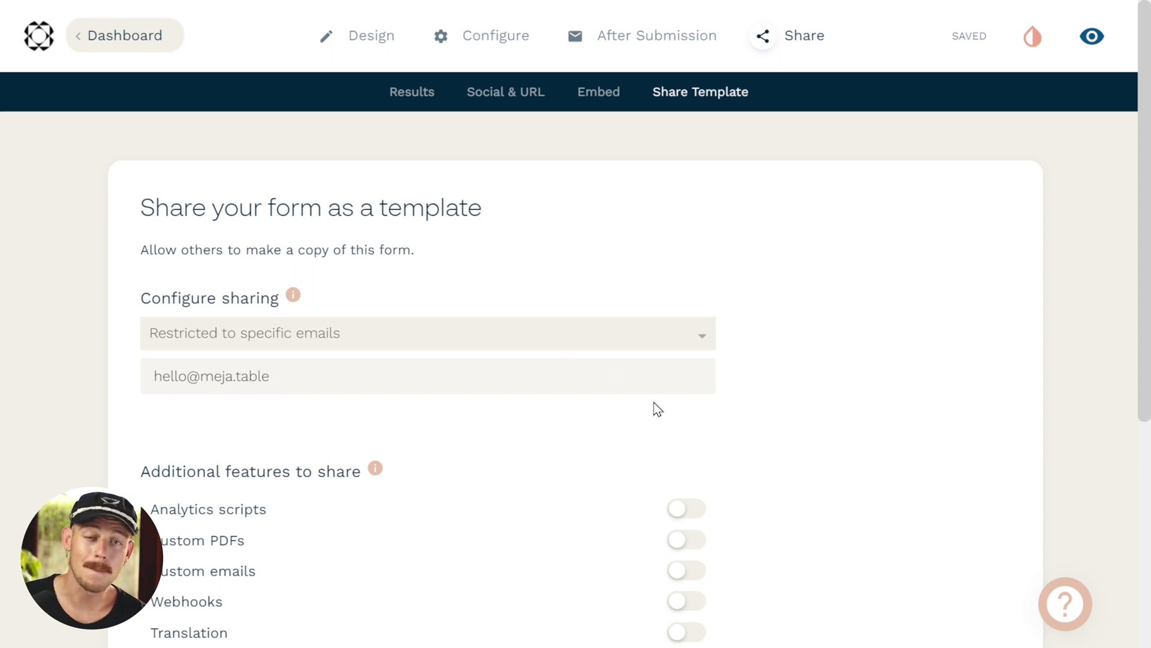
mouse_move(744, 408)
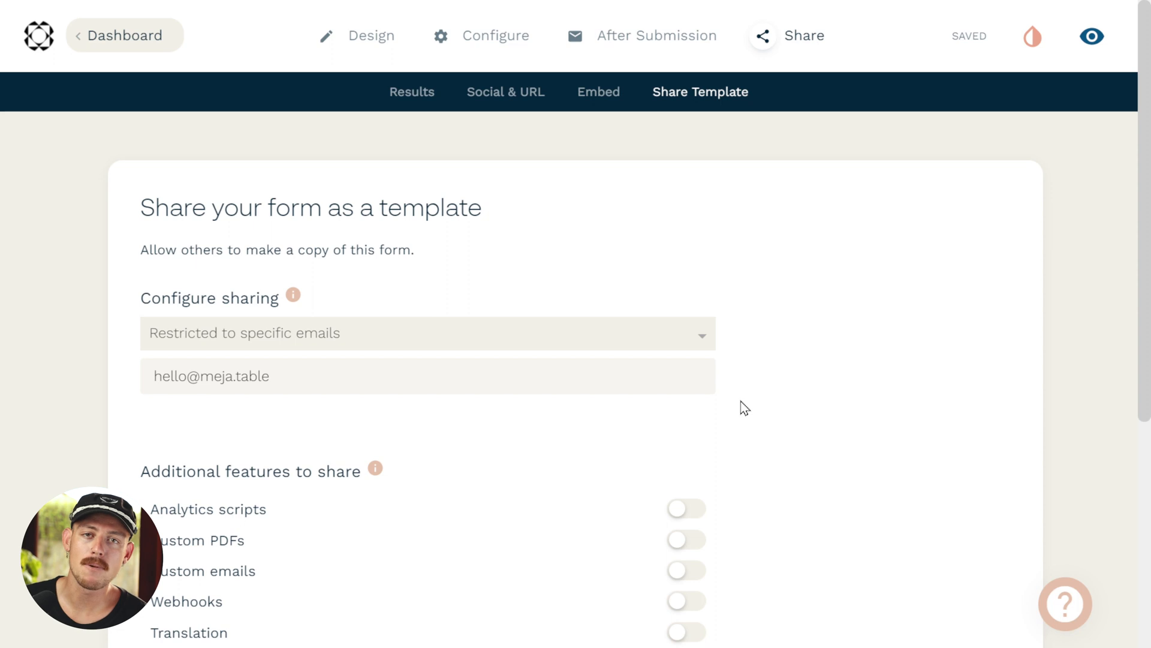